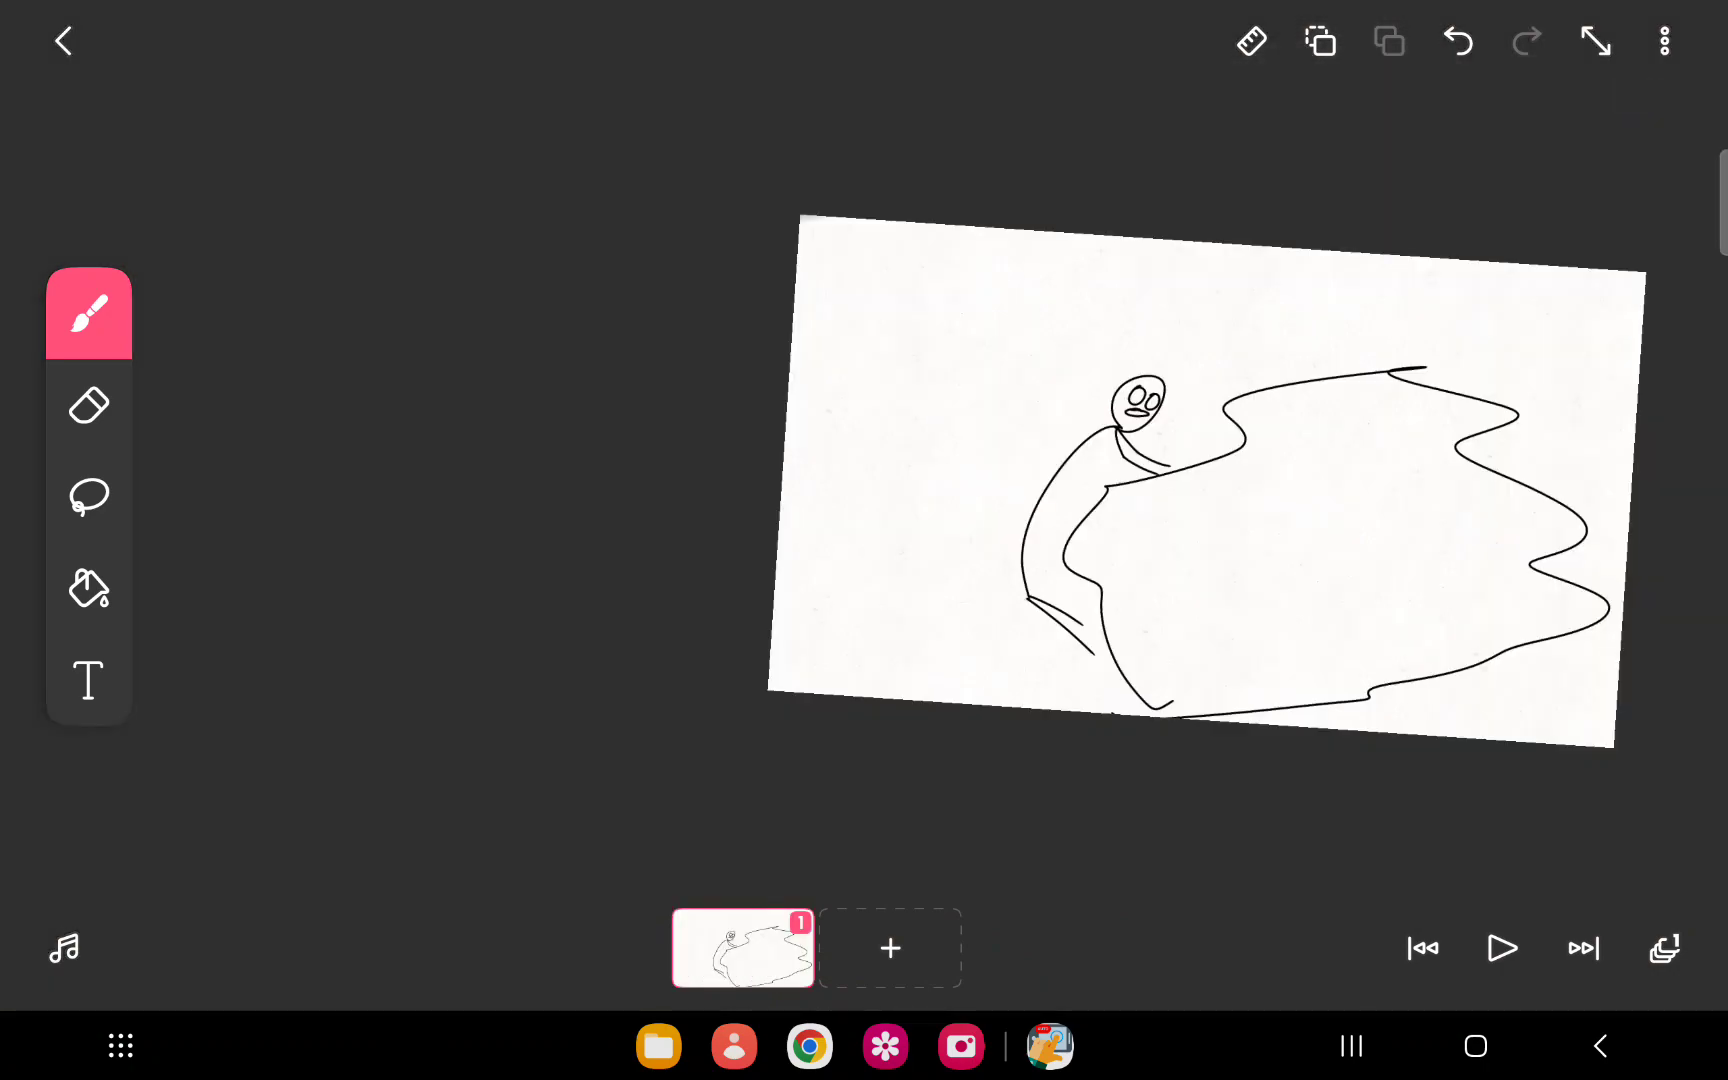
- Add a new blank frame 2 after the drawing of the robot-headed figure and stick figure
{"action": "left_click", "coordinate": [890, 948]}
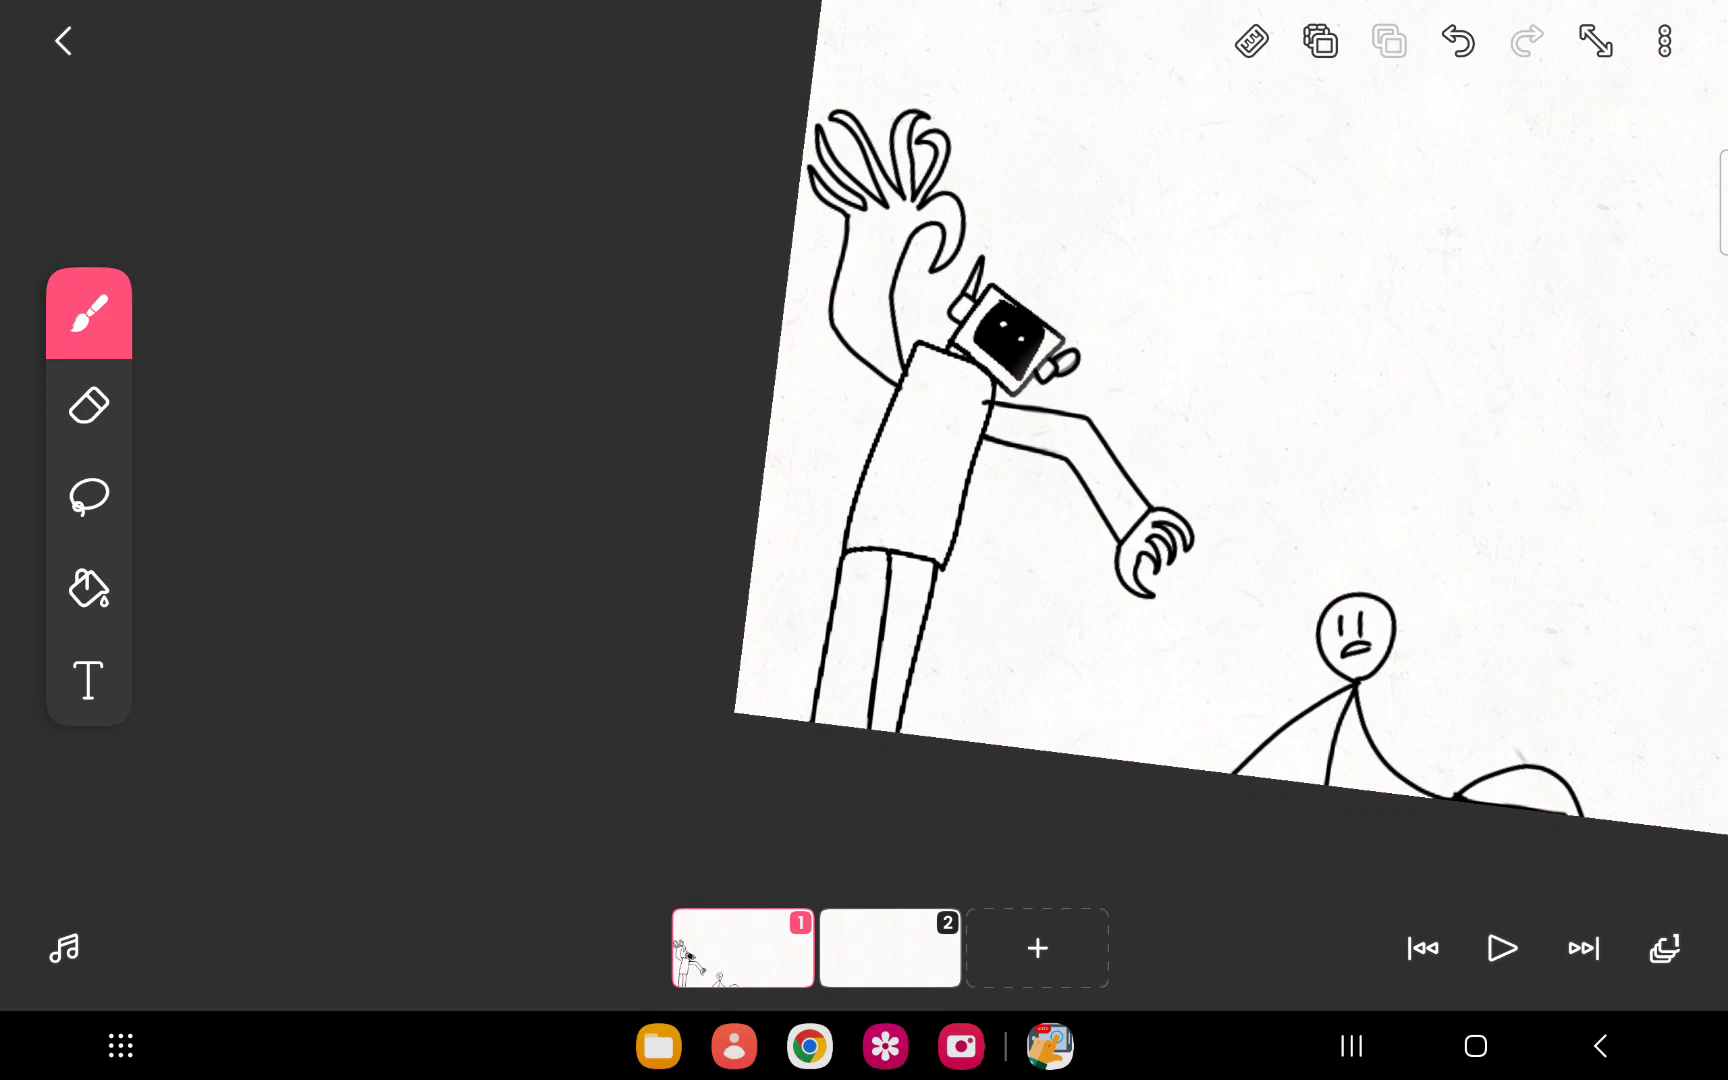